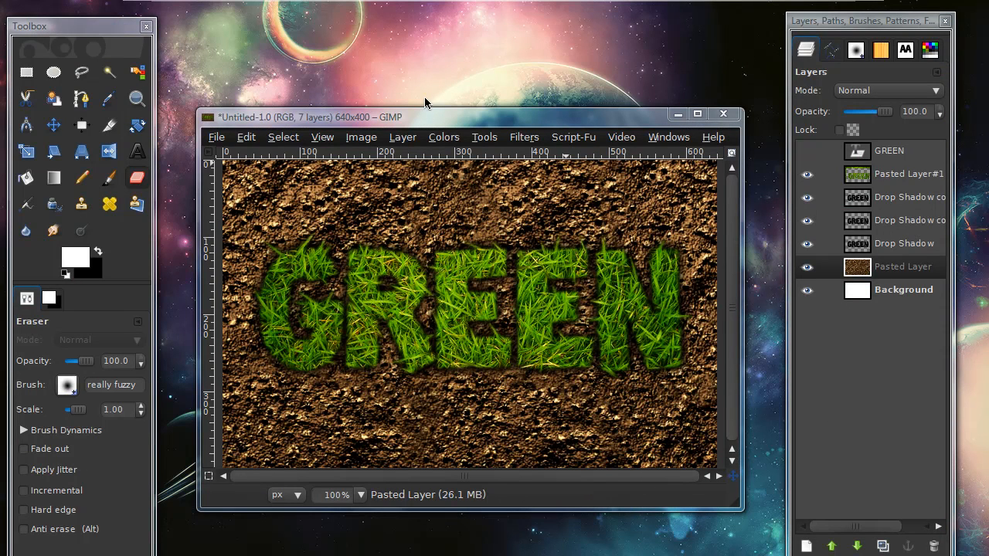
- Create a new 640×400 image with a black background from the File menu
left_click(216, 137)
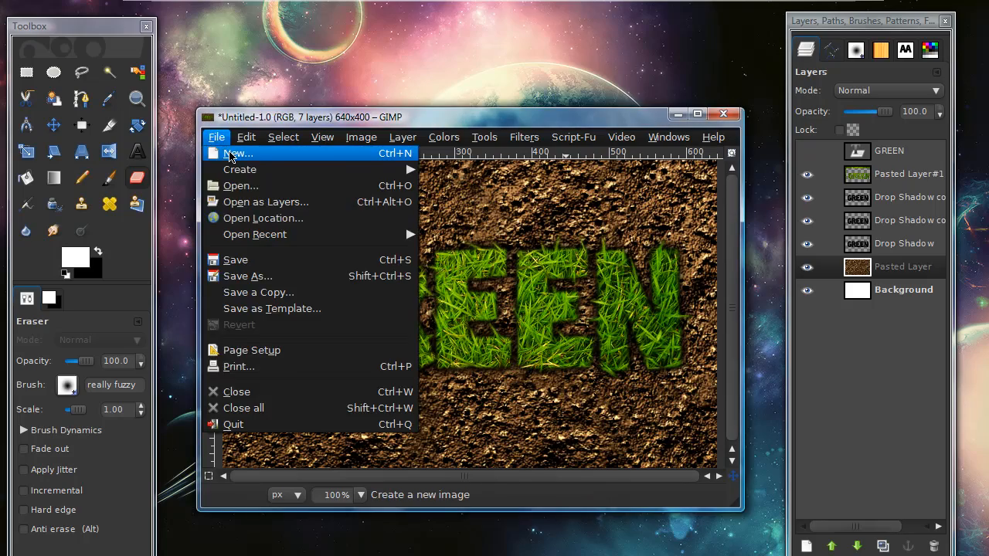
left_click(238, 153)
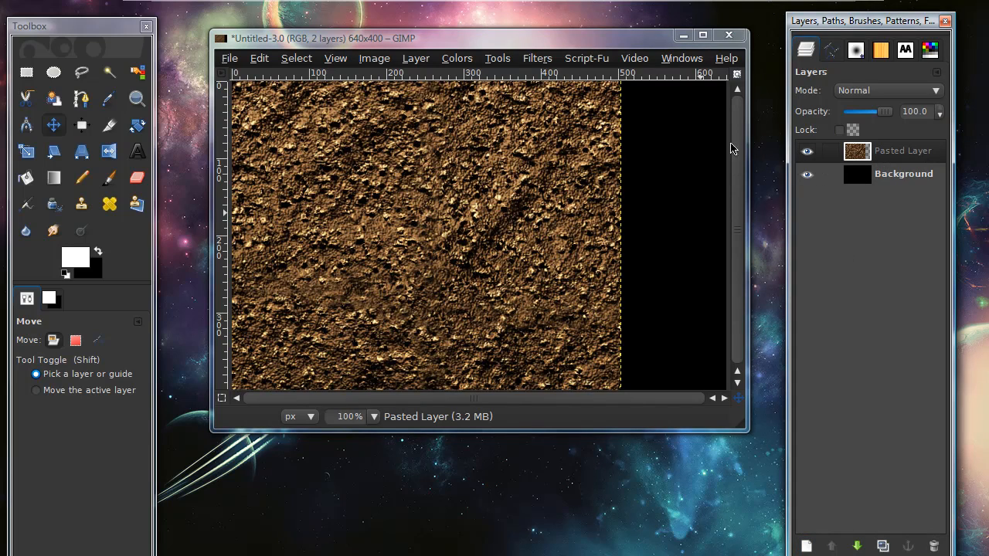
- Shift the dirt layer into position and duplicate it to cover the right strip
left_click_drag(572, 232, 580, 232)
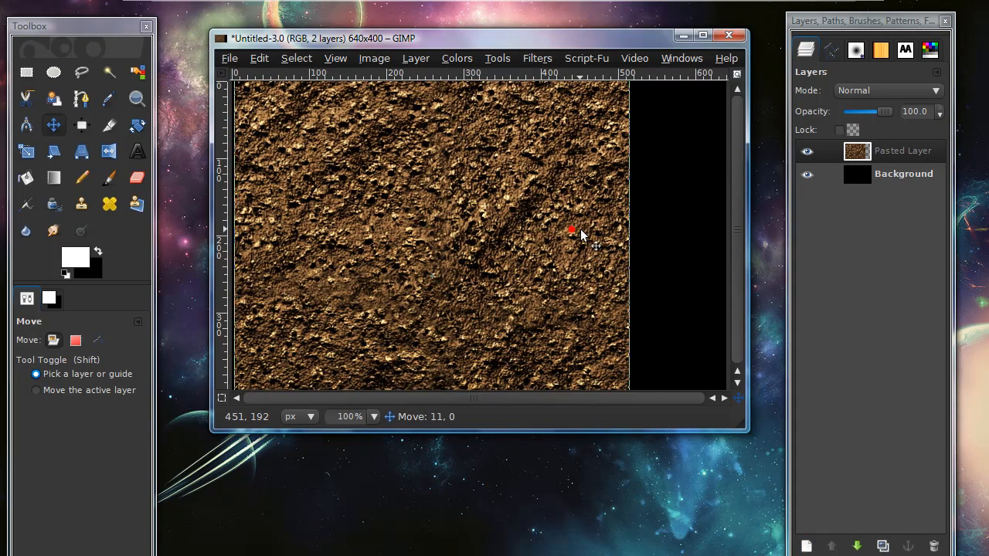
left_click_drag(572, 232, 564, 209)
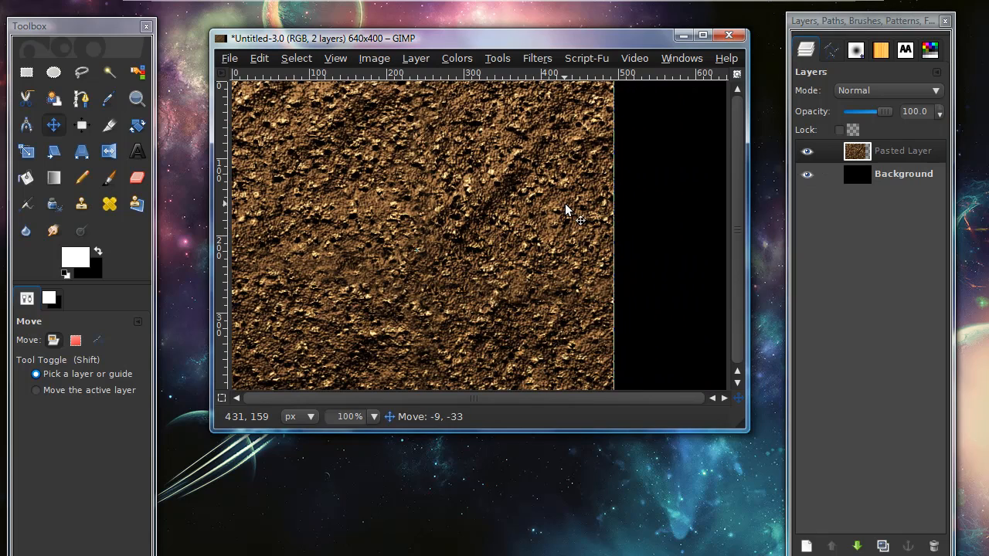
left_click_drag(580, 221, 506, 179)
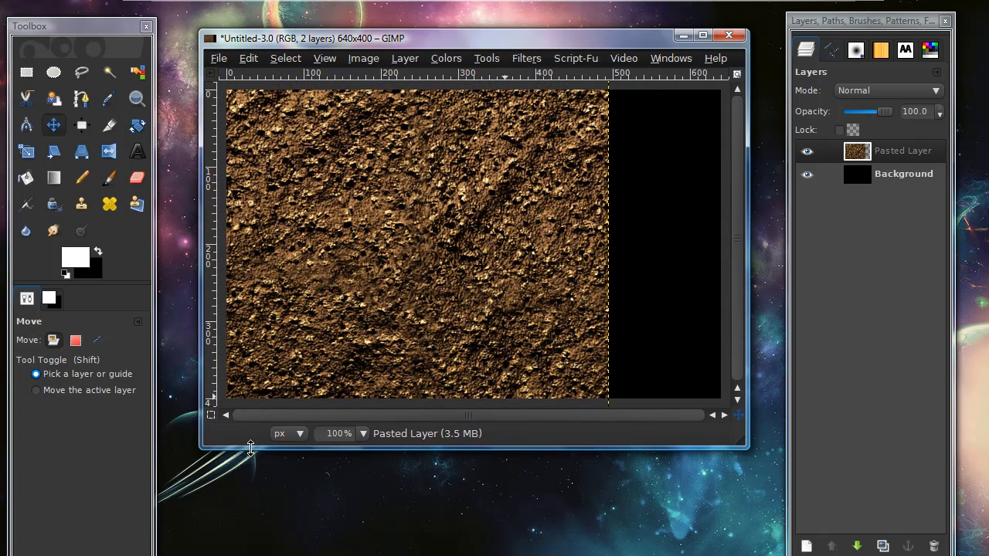
left_click(882, 543)
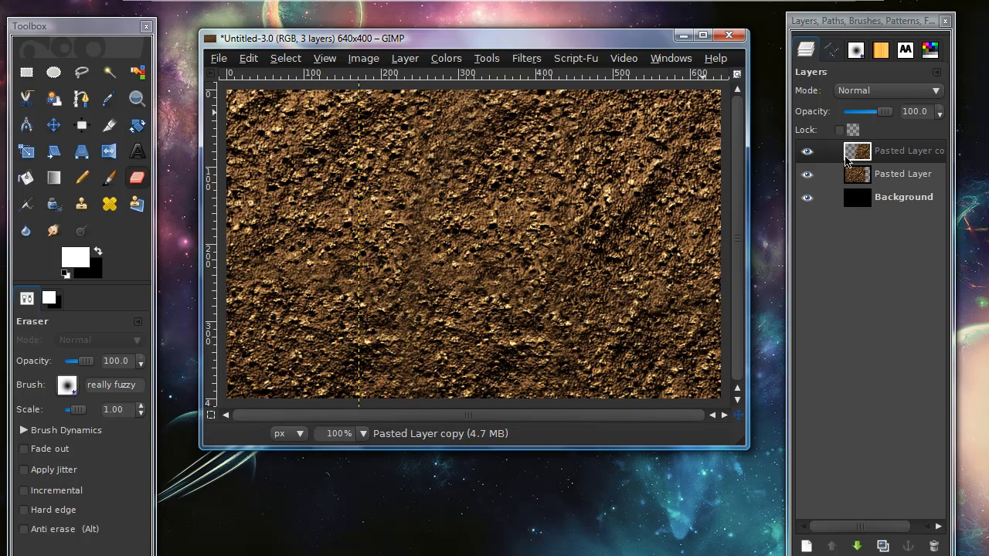
- Select the Background layer and pick the Text tool for Toonish 200 px white text
left_click(903, 197)
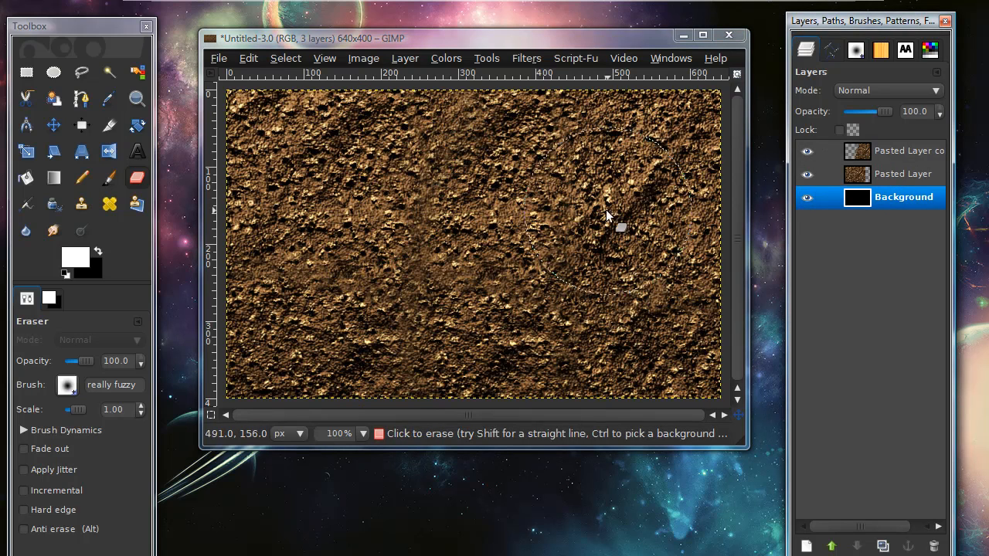
left_click(136, 151)
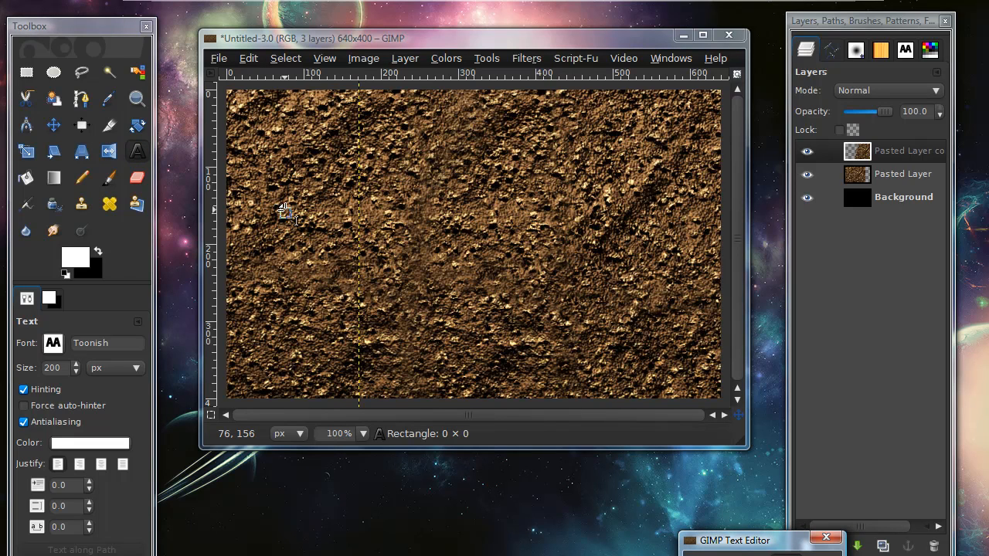
- Type 'JX' as the text and switch to the Move tool to centre it
type("JX")
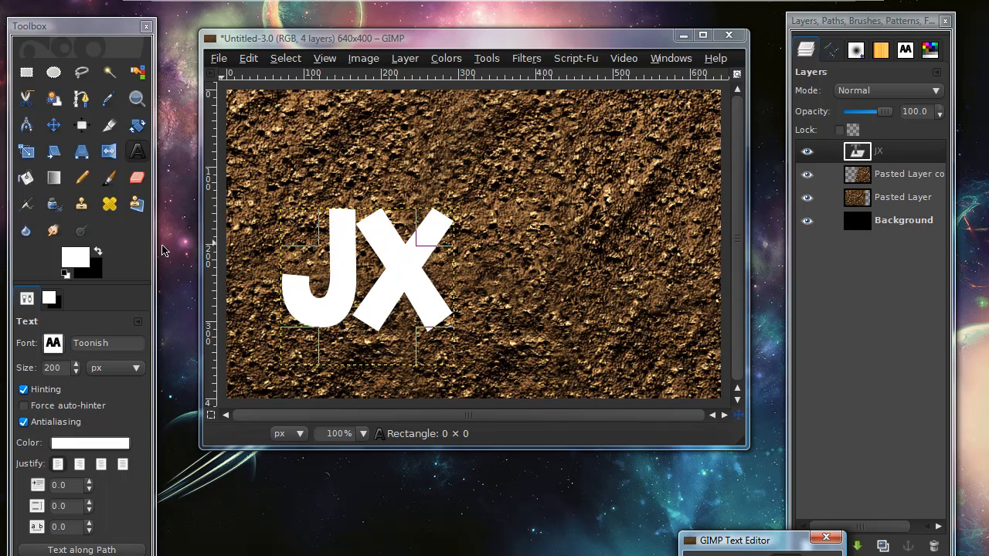
left_click(75, 364)
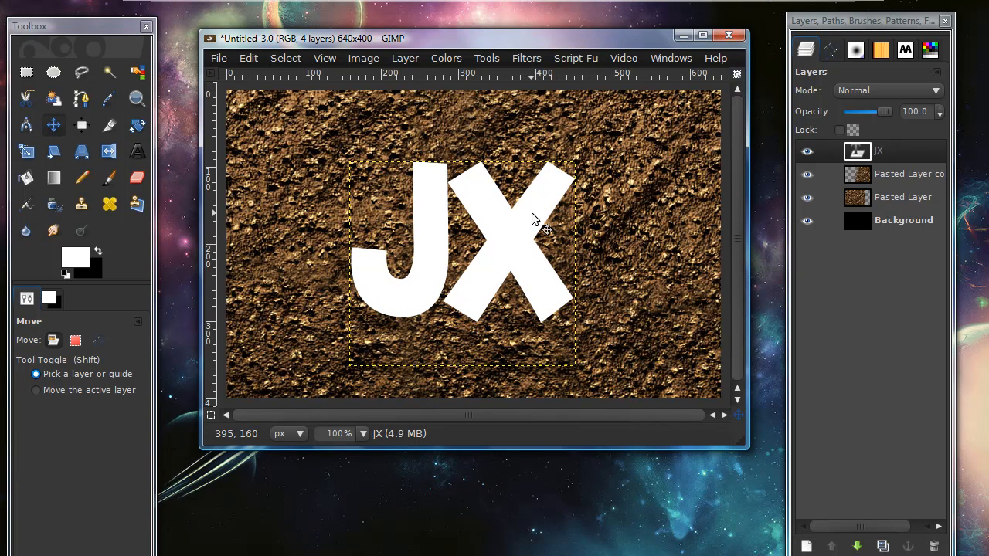
mouse_move(688, 205)
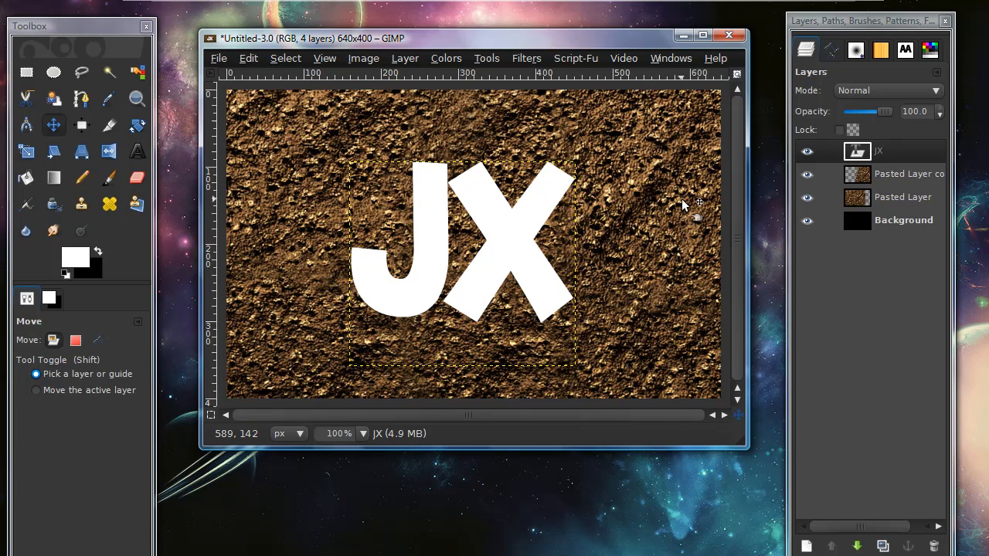
mouse_move(671, 309)
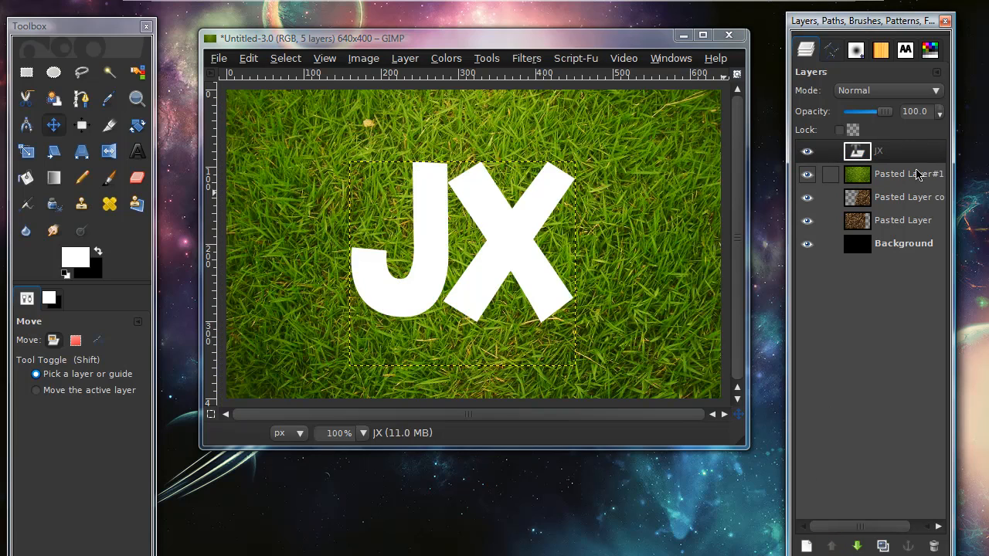
- Lower the JX layer opacity to about 59 and switch to the Paths tool
left_click_drag(939, 111, 873, 111)
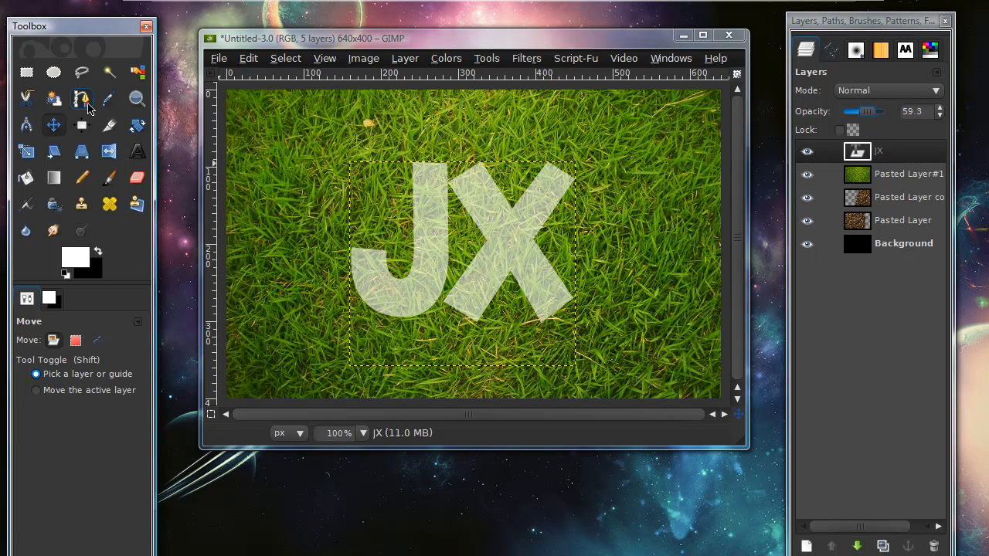
left_click(81, 99)
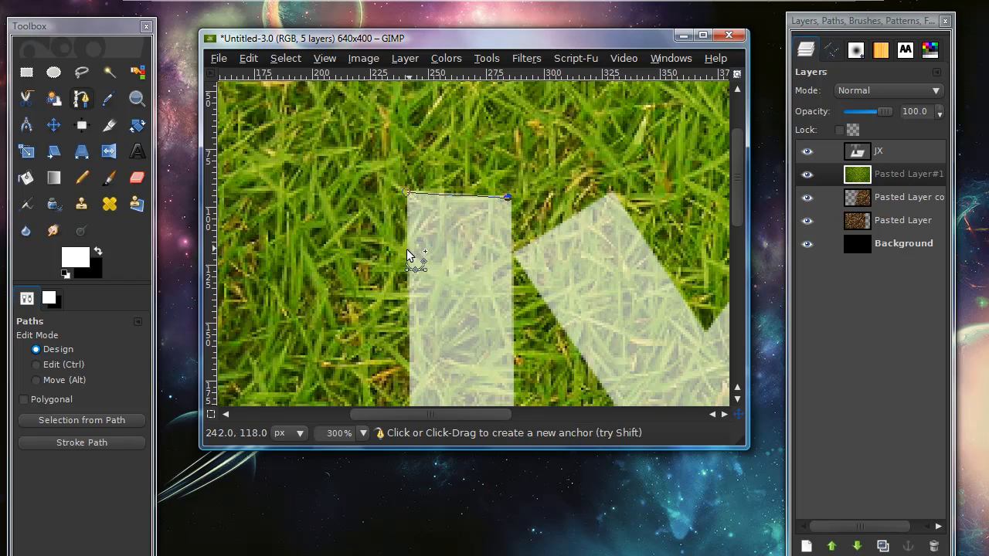
- Add the next anchor down the J's left edge with a sprig bump
left_click(405, 249)
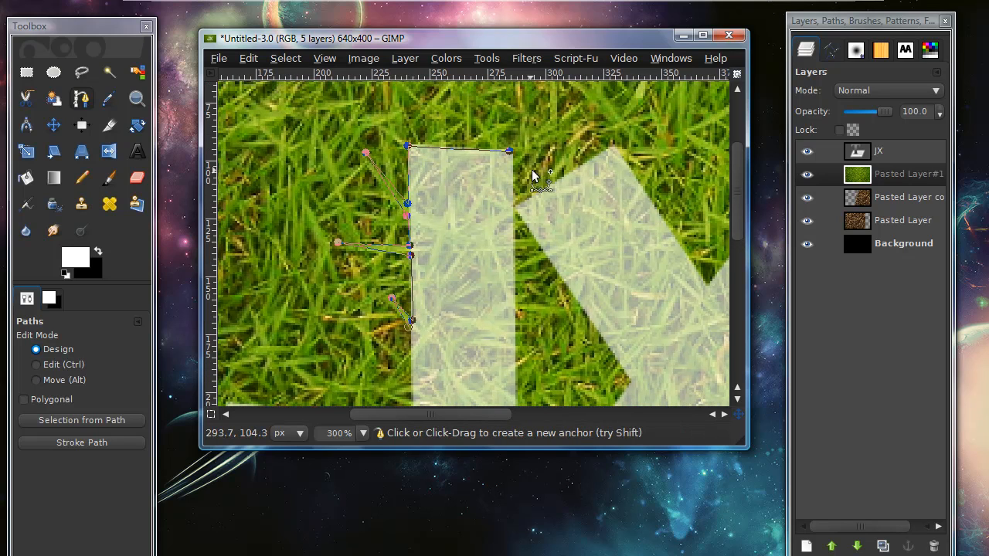
mouse_move(371, 164)
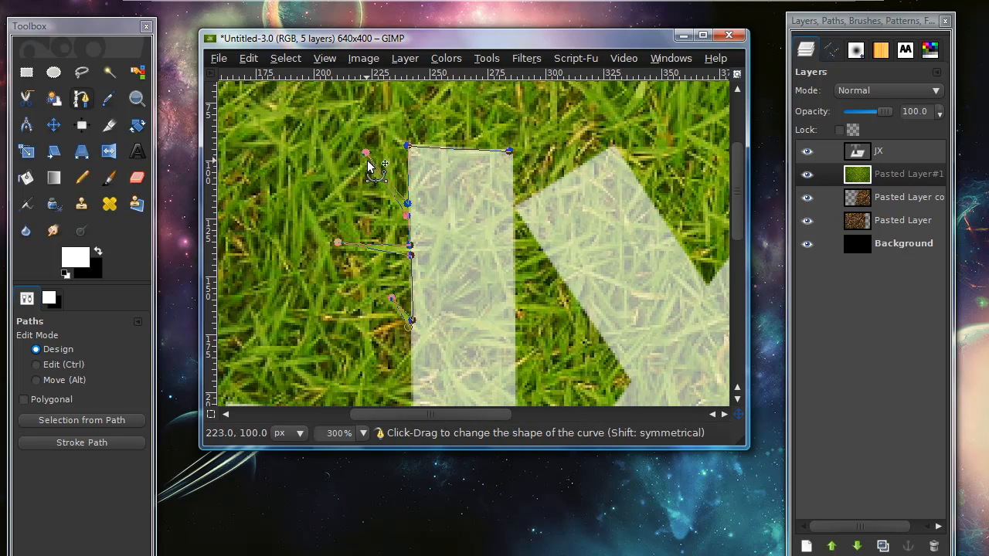
mouse_move(415, 361)
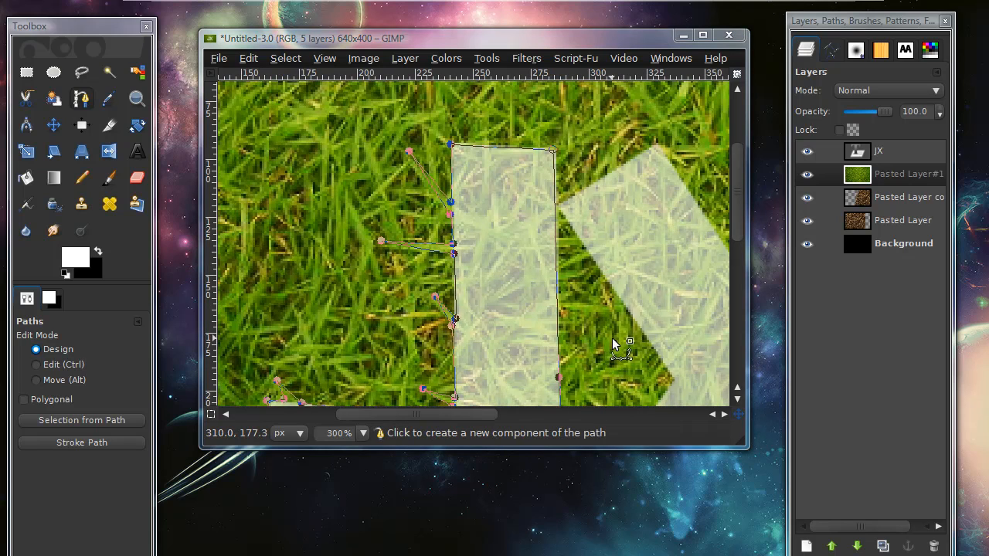
mouse_move(591, 319)
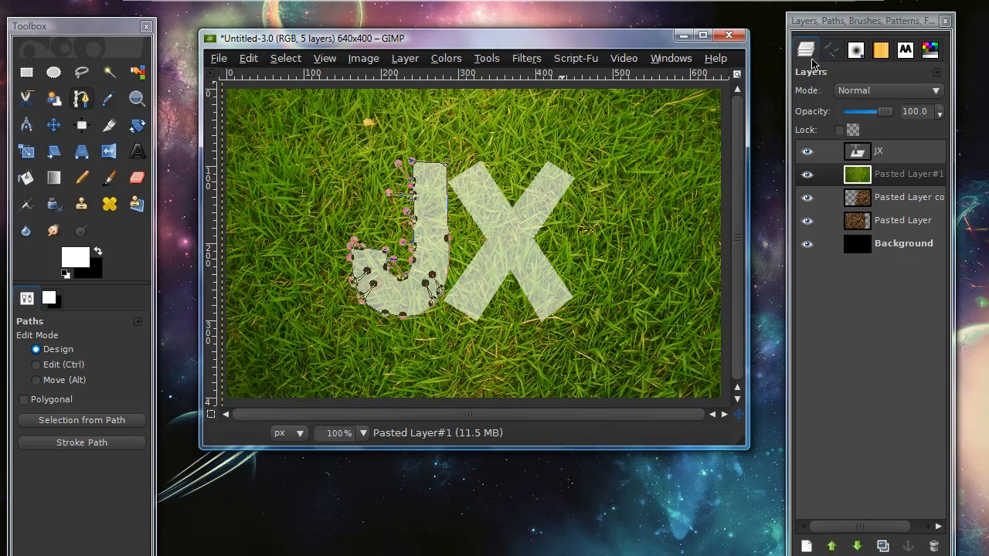
- Convert the J path to a selection and feather it by 5 px
left_click(829, 50)
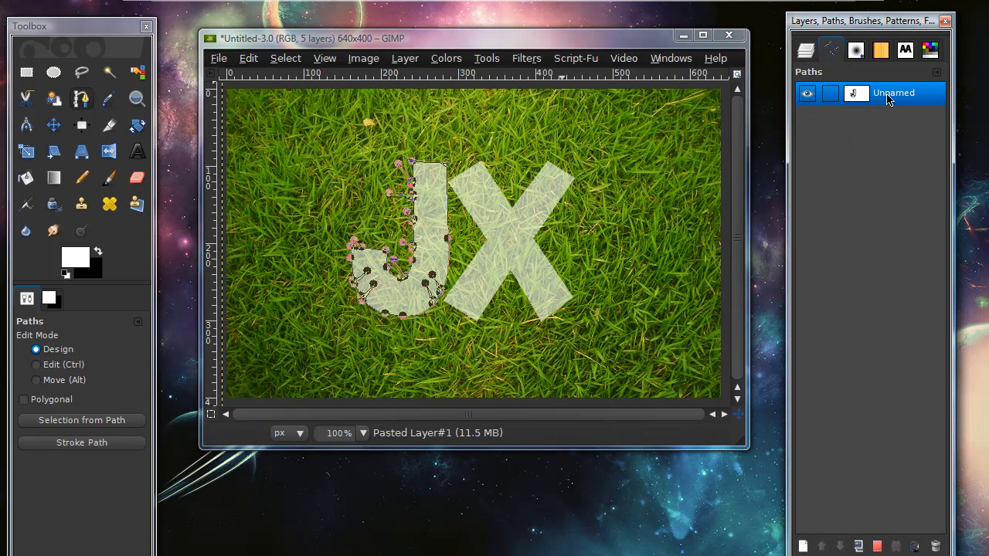
right_click(893, 93)
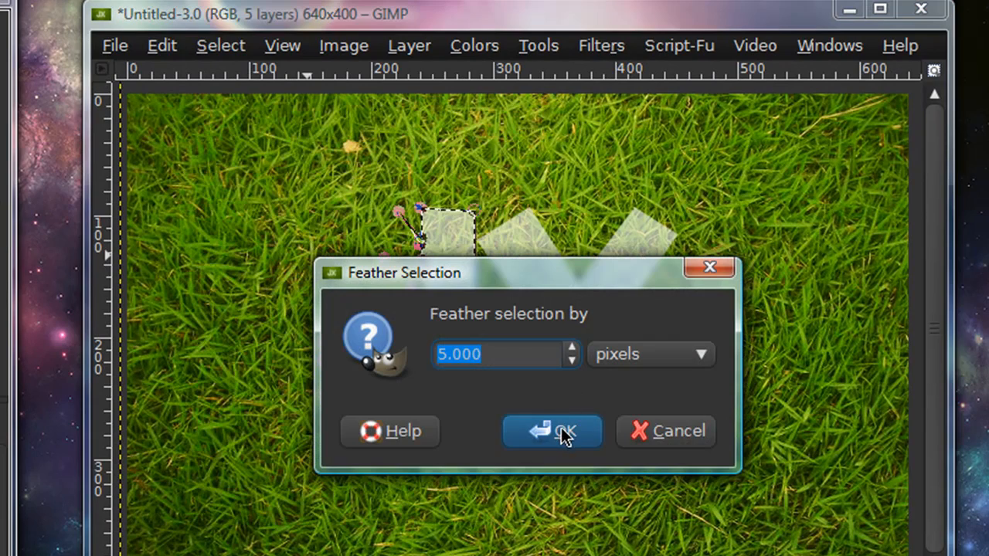
left_click(552, 432)
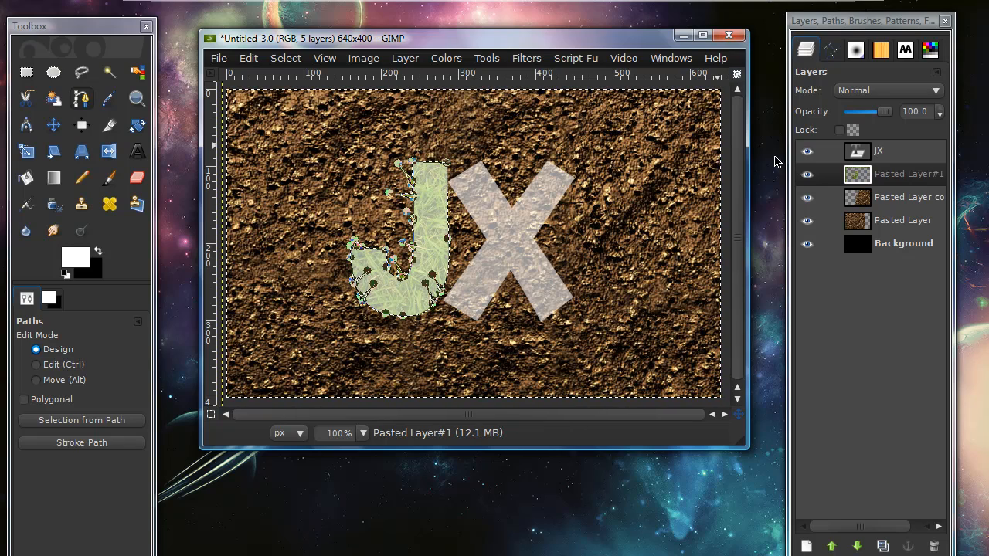
- Hide the white JX text layer, leaving only the grassy J visible
left_click(285, 58)
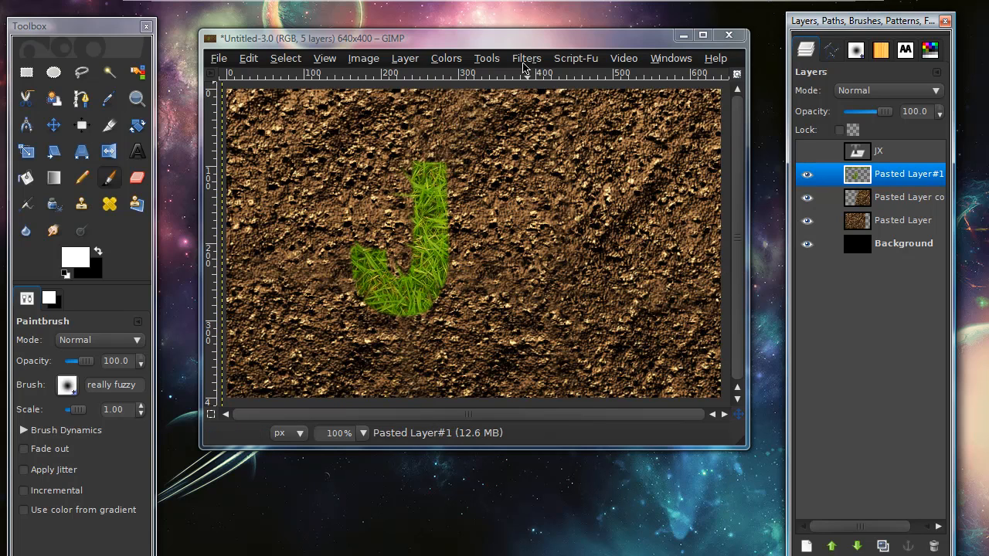
mouse_move(481, 75)
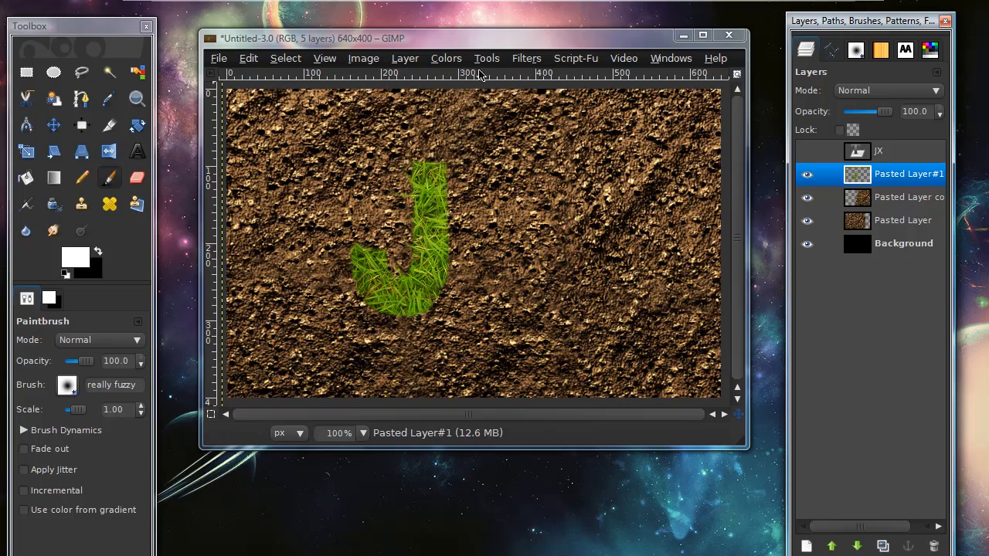
left_click(525, 58)
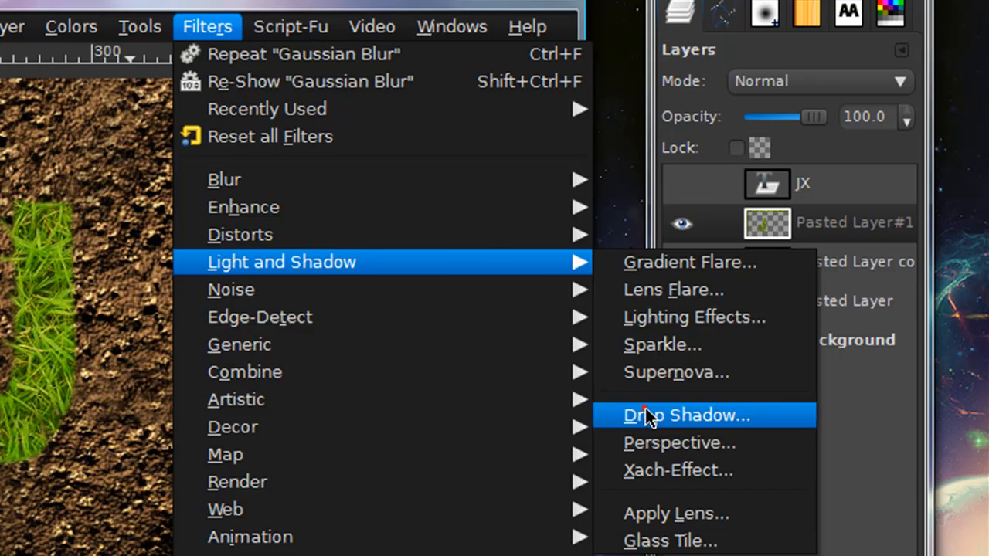
- Apply a black Drop Shadow with offset 0 and blur radius 15
left_click(686, 415)
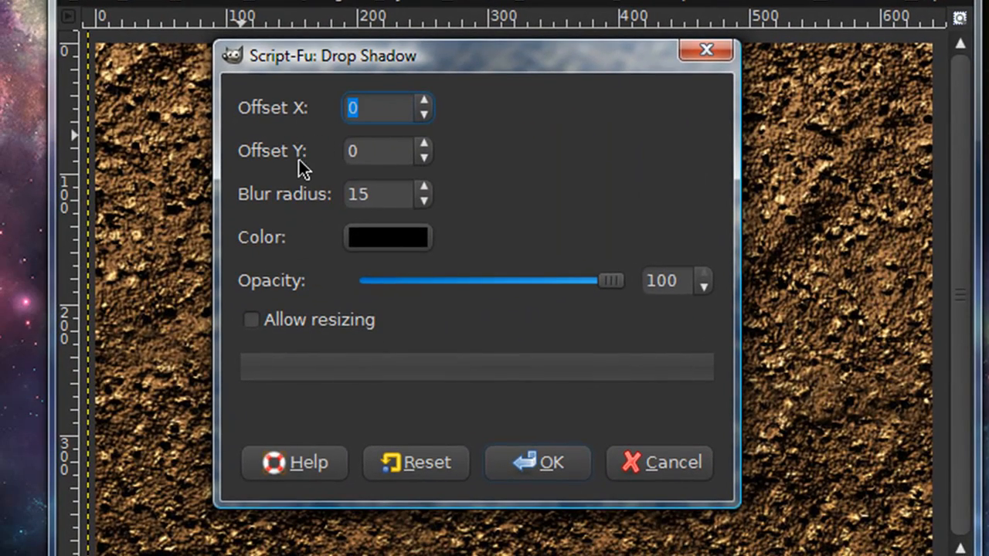
left_click(387, 237)
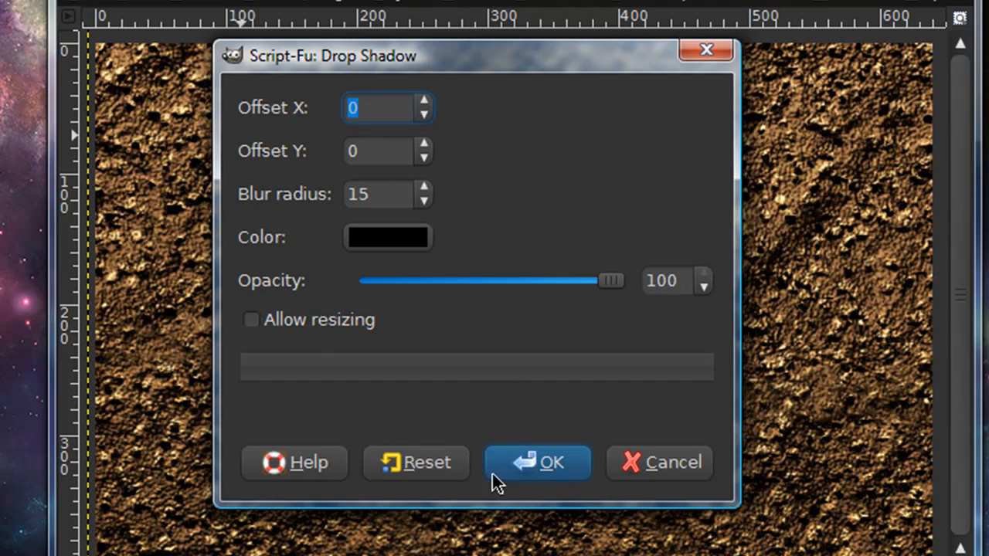
left_click(538, 463)
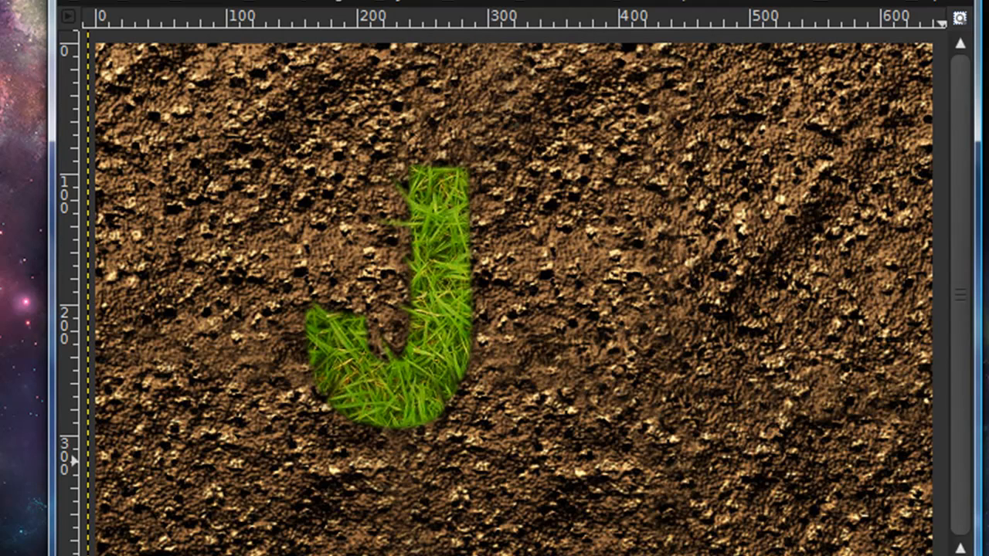